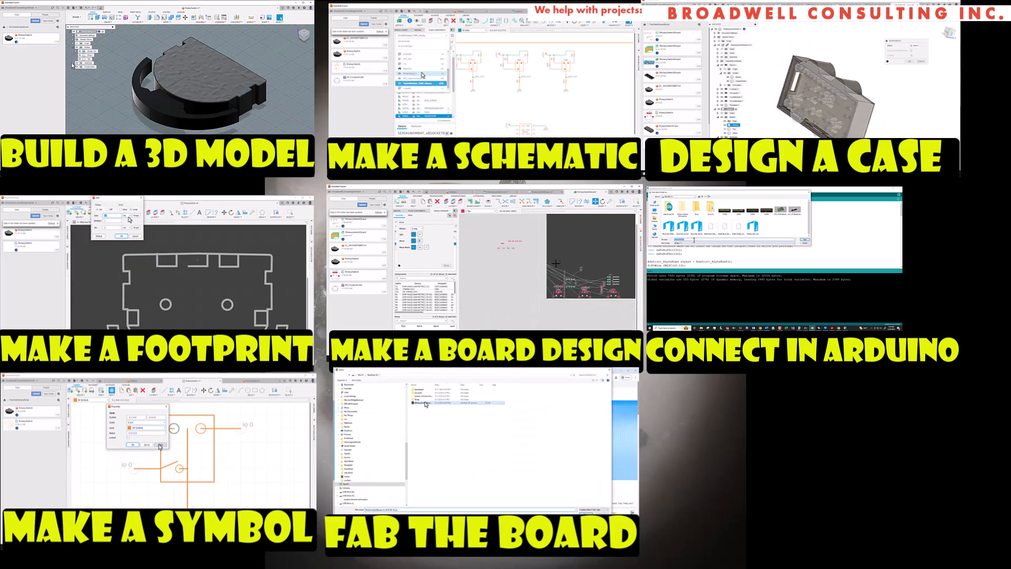
Show the File menu's new document options, including New Electronics Library
click(239, 26)
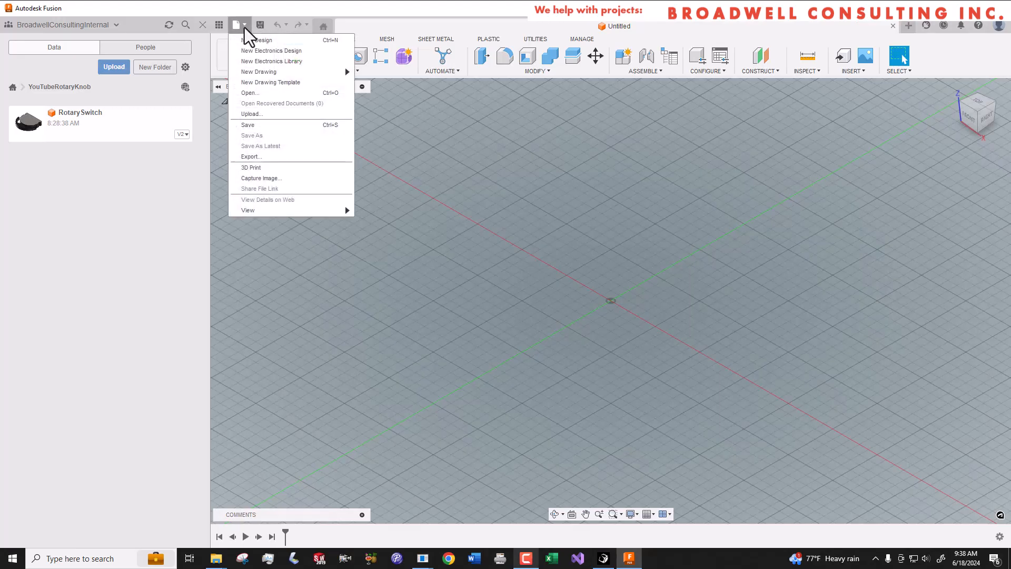
mouse_move(270, 61)
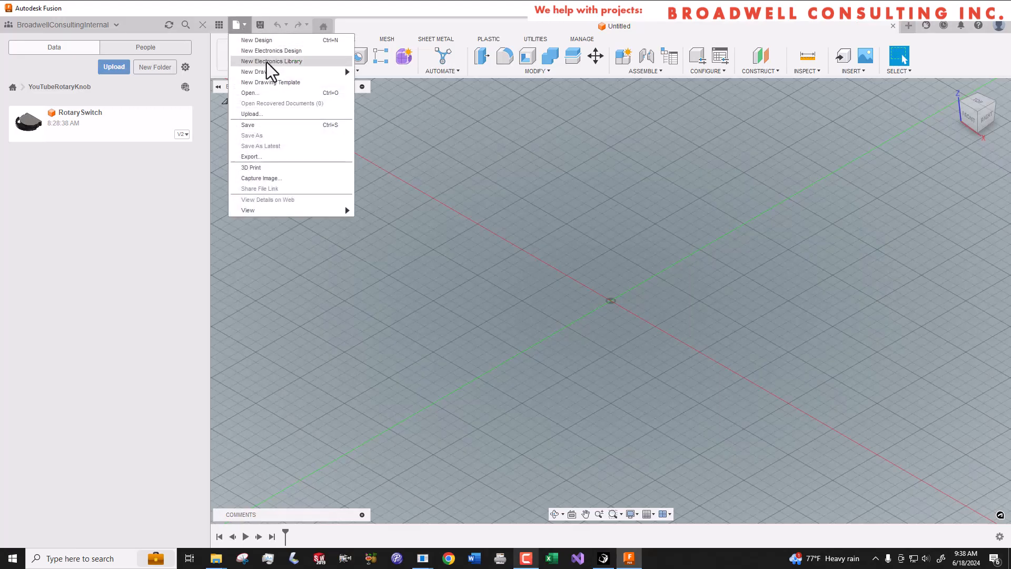
Create a new electronics library and save it as RotarySwitch
click(271, 51)
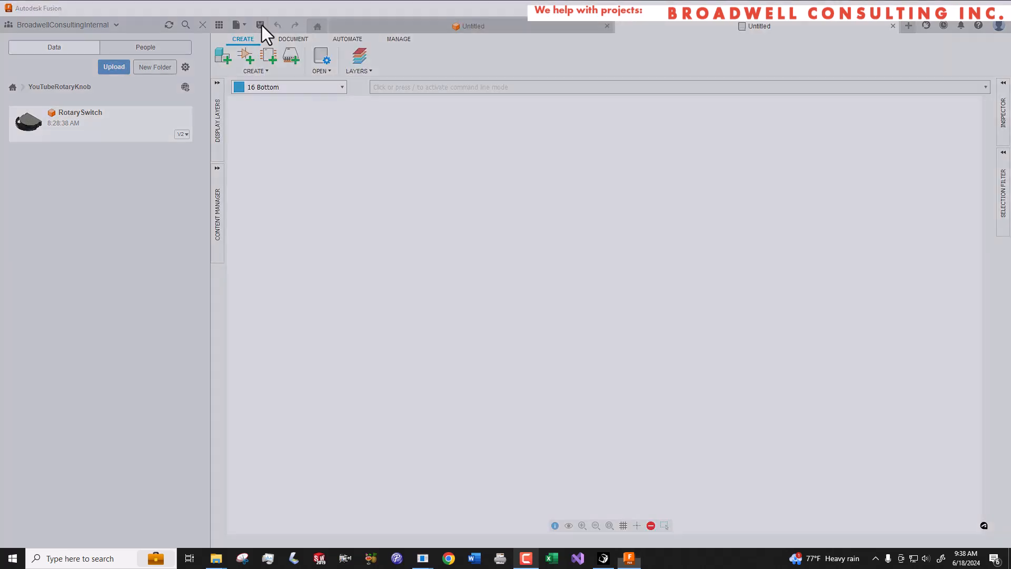
click(259, 25)
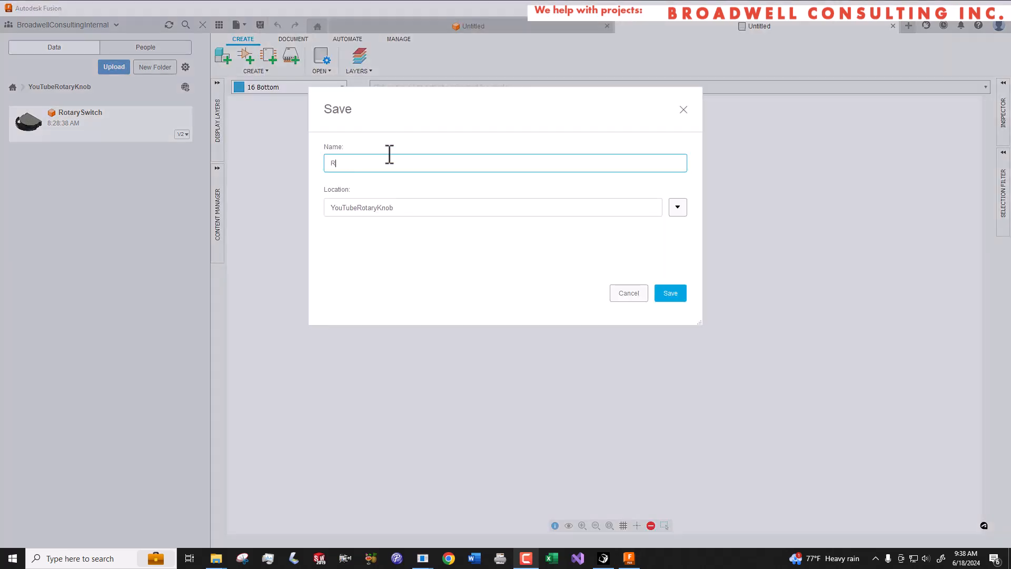
text(otarySwit)
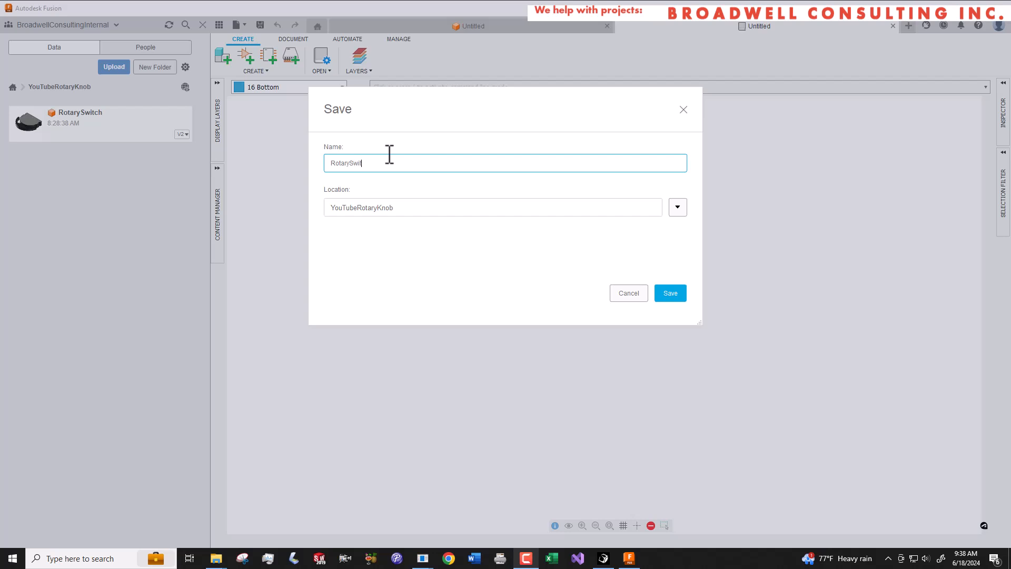
click(669, 293)
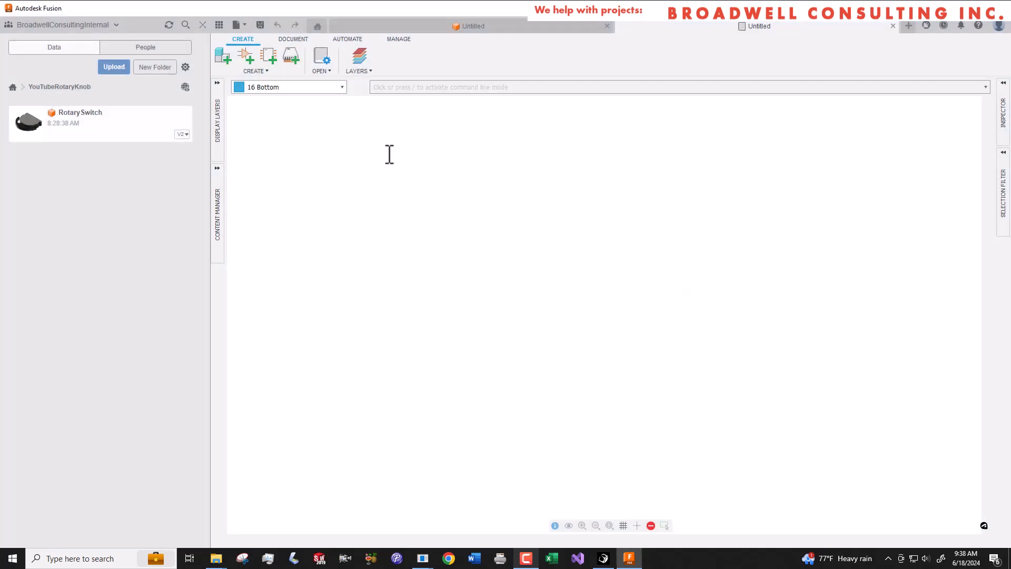
Create a new symbol named ROTARYSWITCH in the library
click(268, 54)
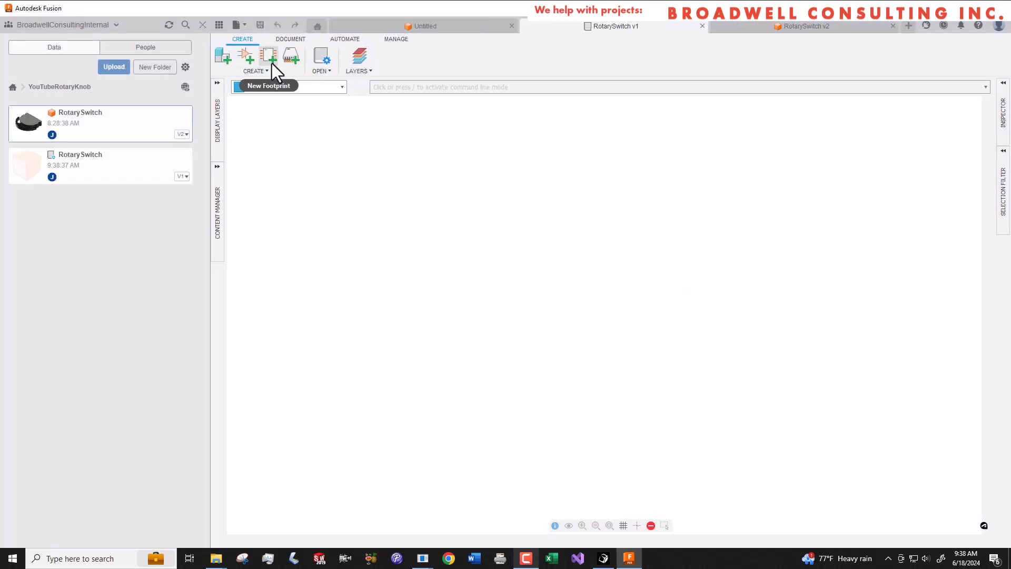
click(247, 55)
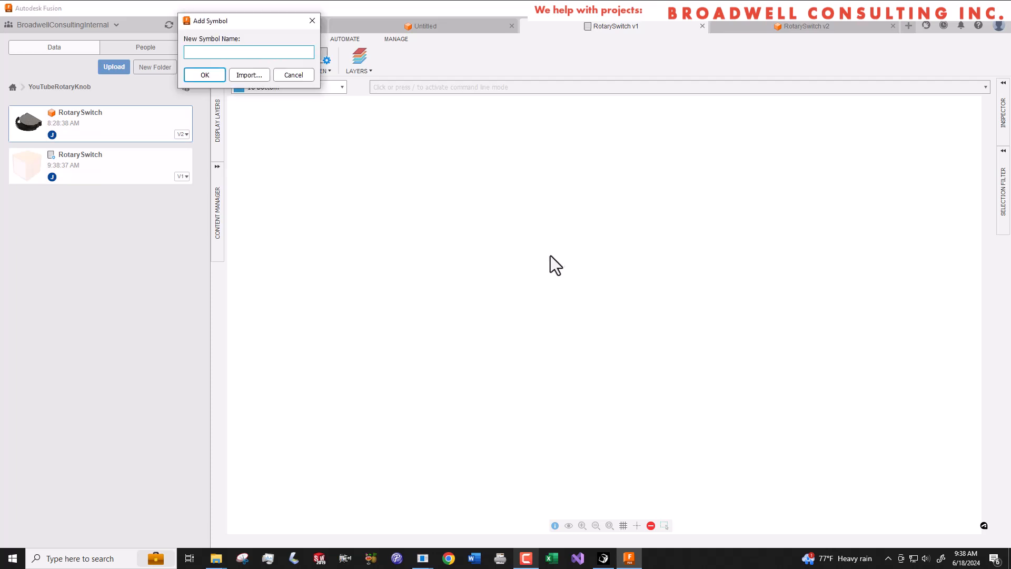
click(248, 52)
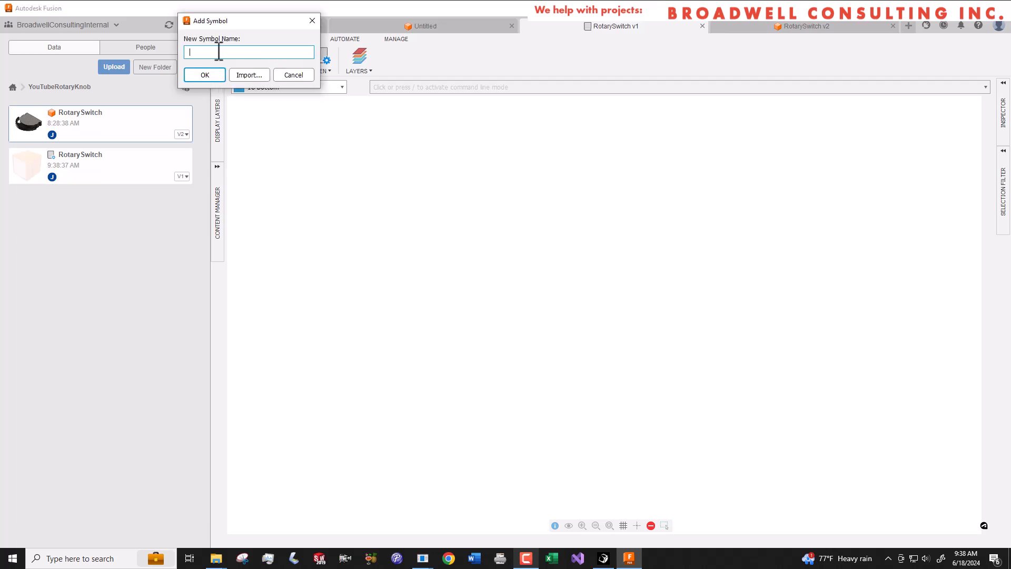
text(ROTA)
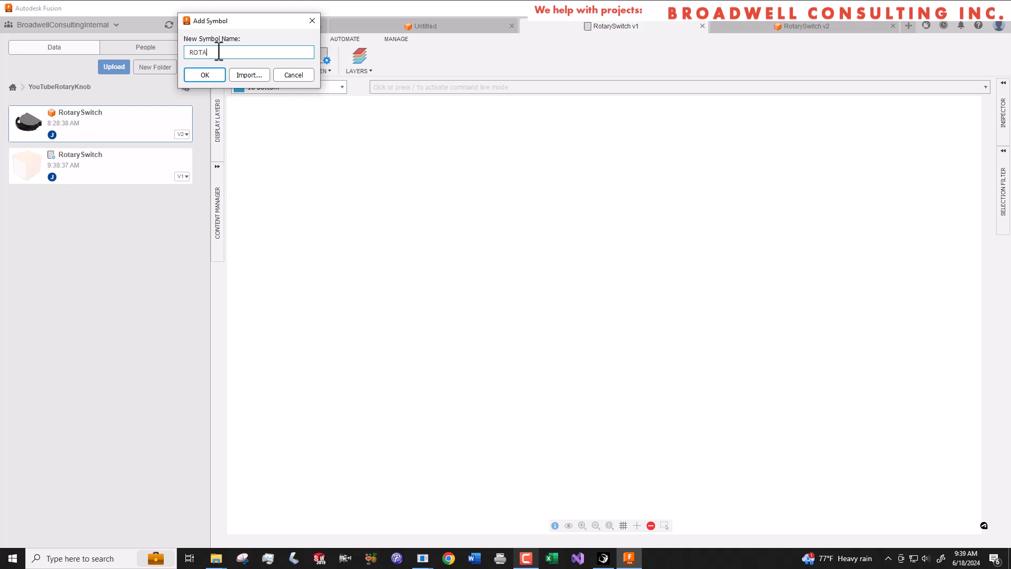
text(RYSWITCH)
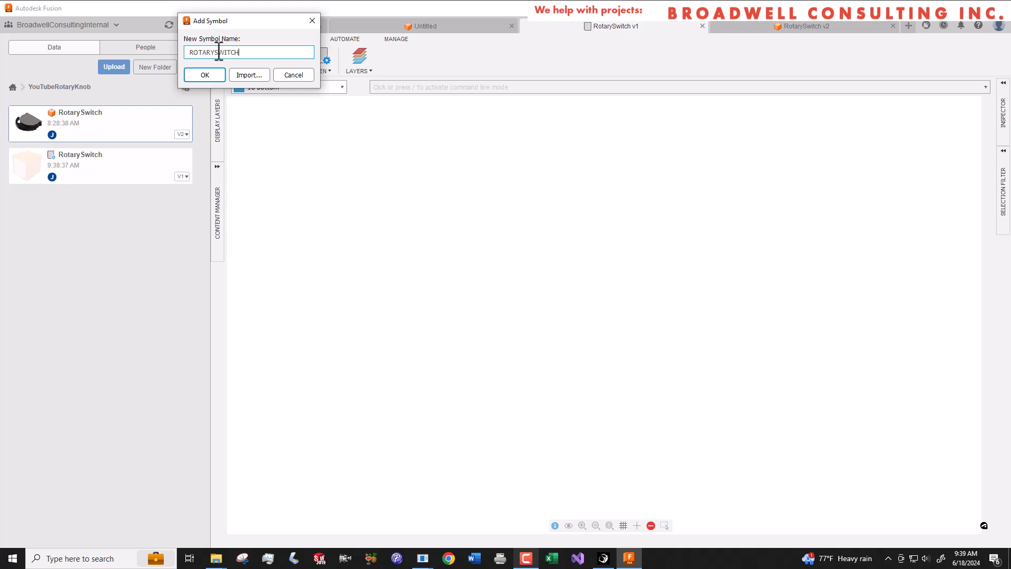
click(203, 75)
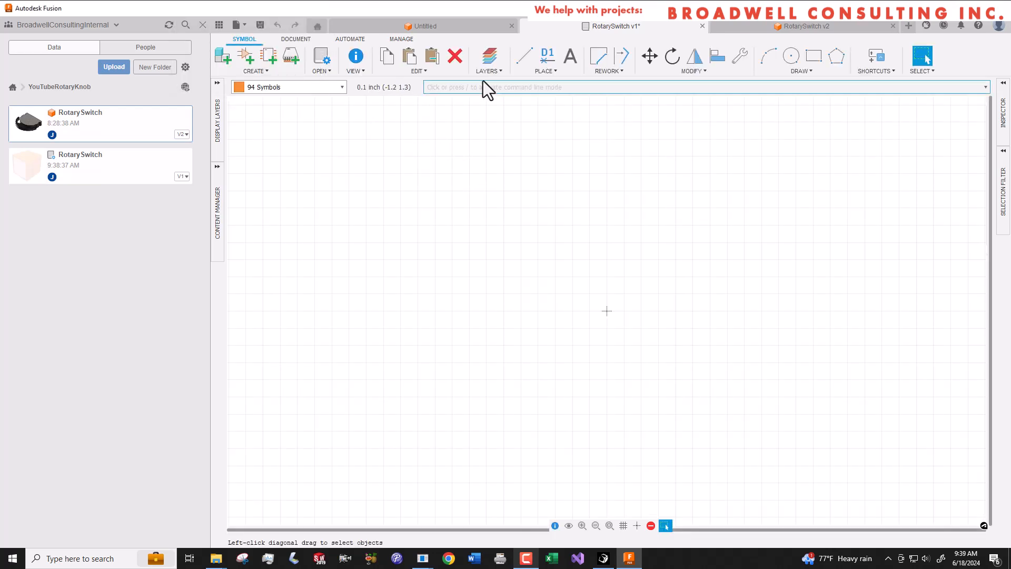
Place pins left and right of the origin and below the left pin
click(545, 71)
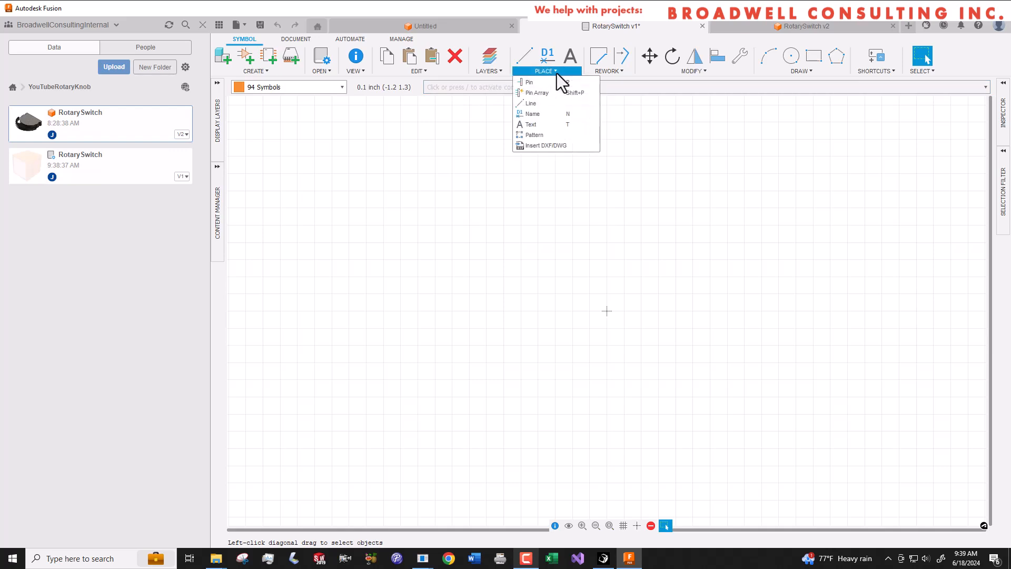
click(529, 82)
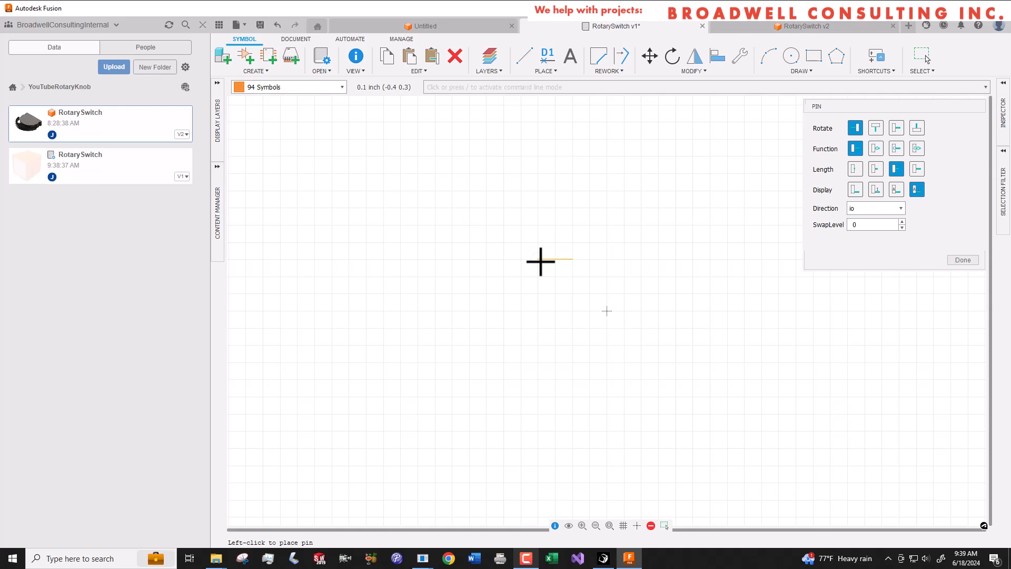
click(541, 262)
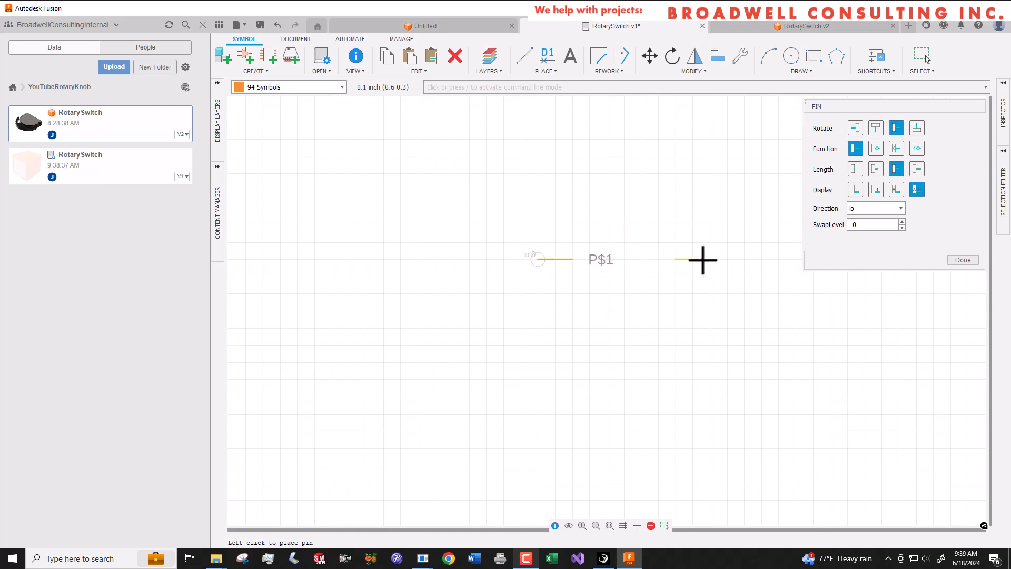
click(702, 260)
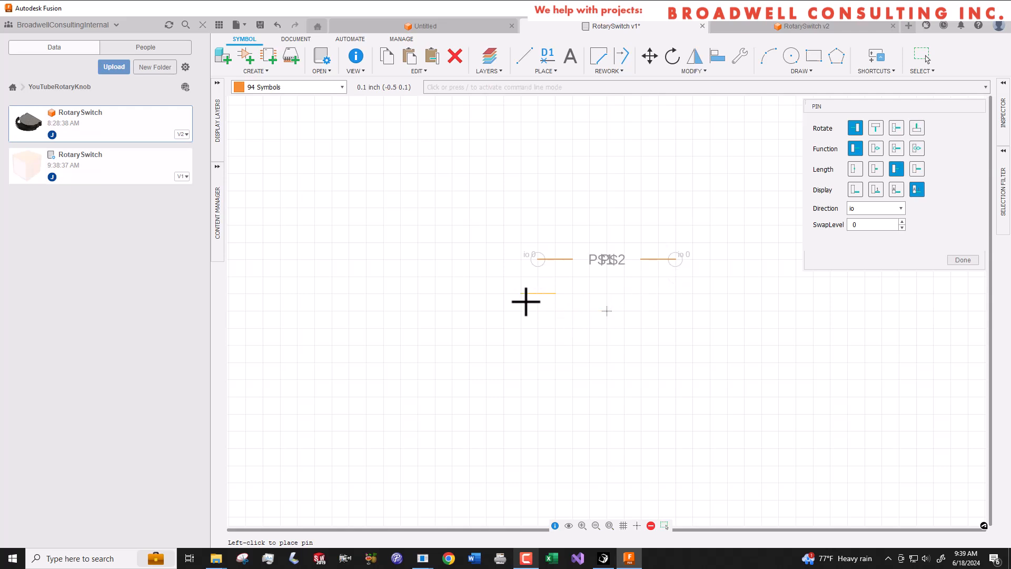
mouse_move(535, 313)
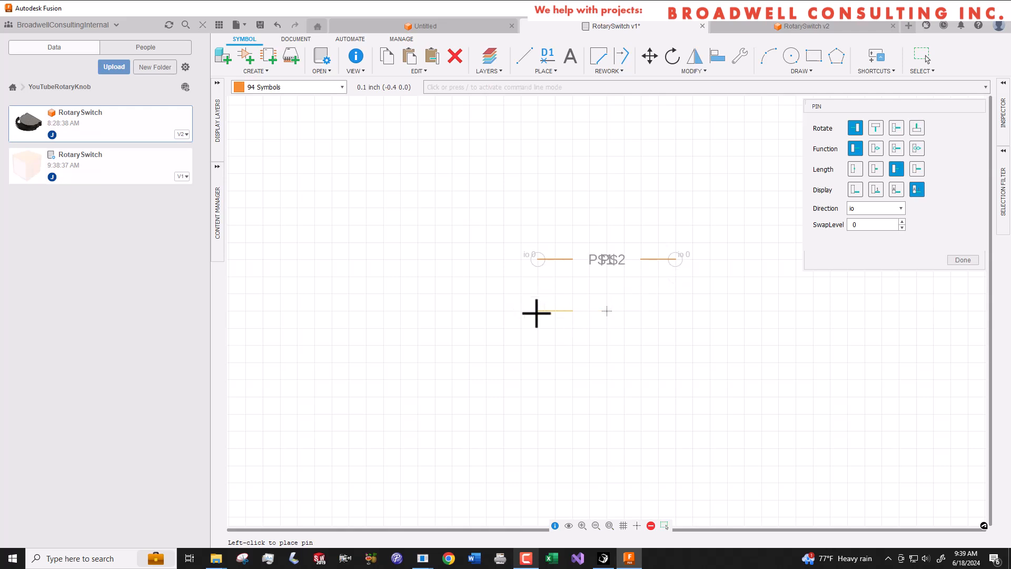
click(536, 312)
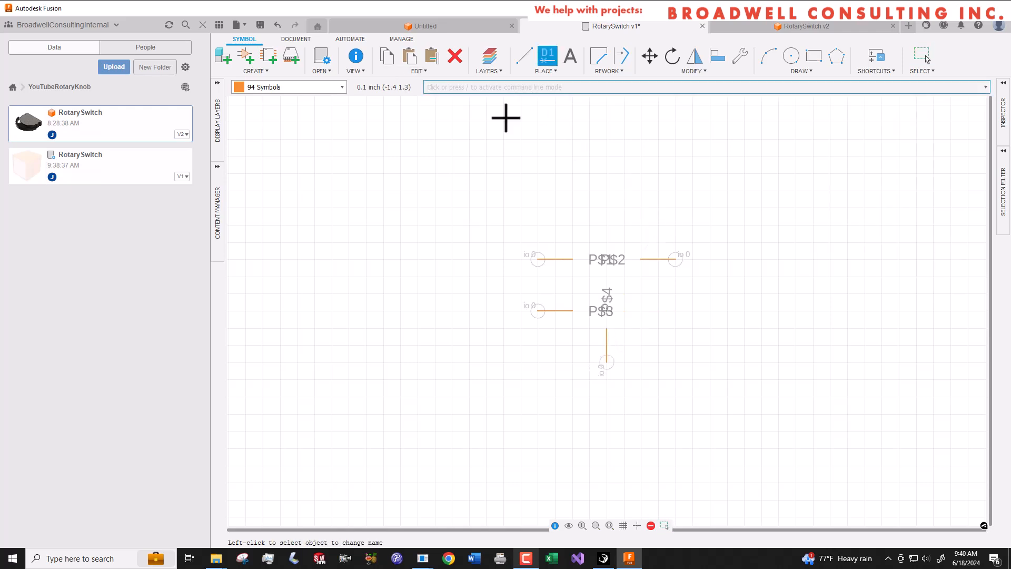
Rename the left pin to A and confirm the Name dialog
click(538, 258)
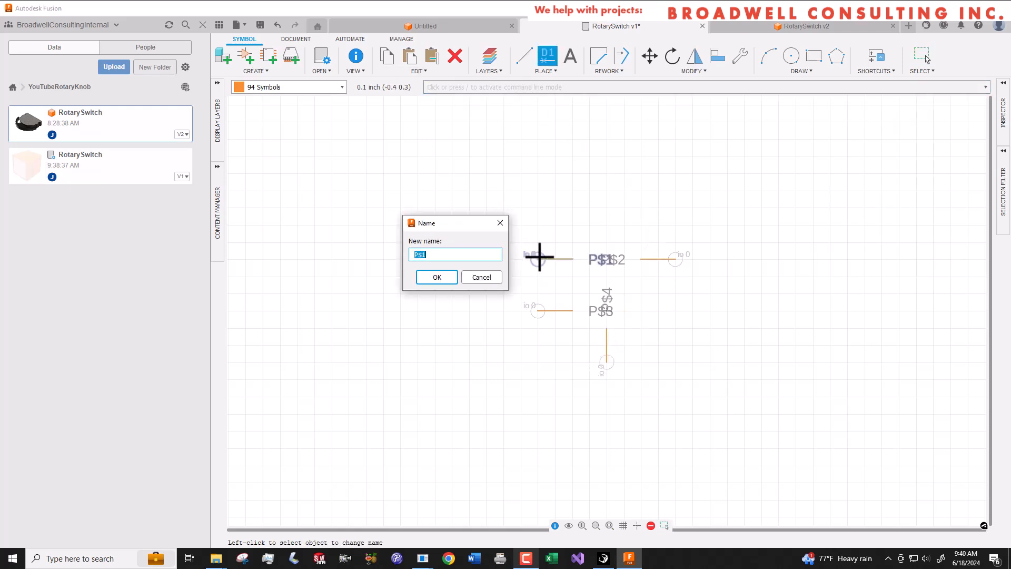
text(A)
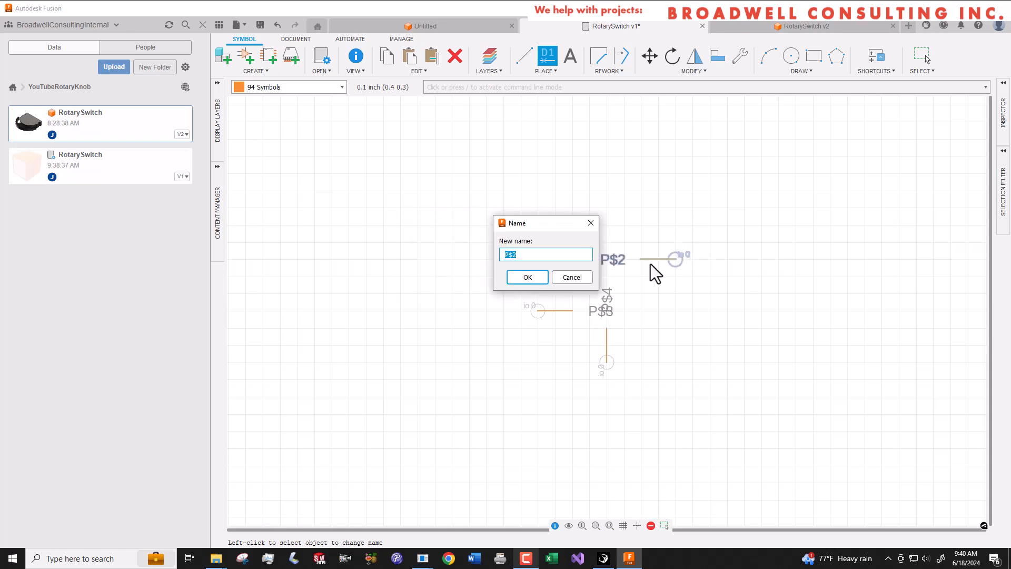
click(526, 277)
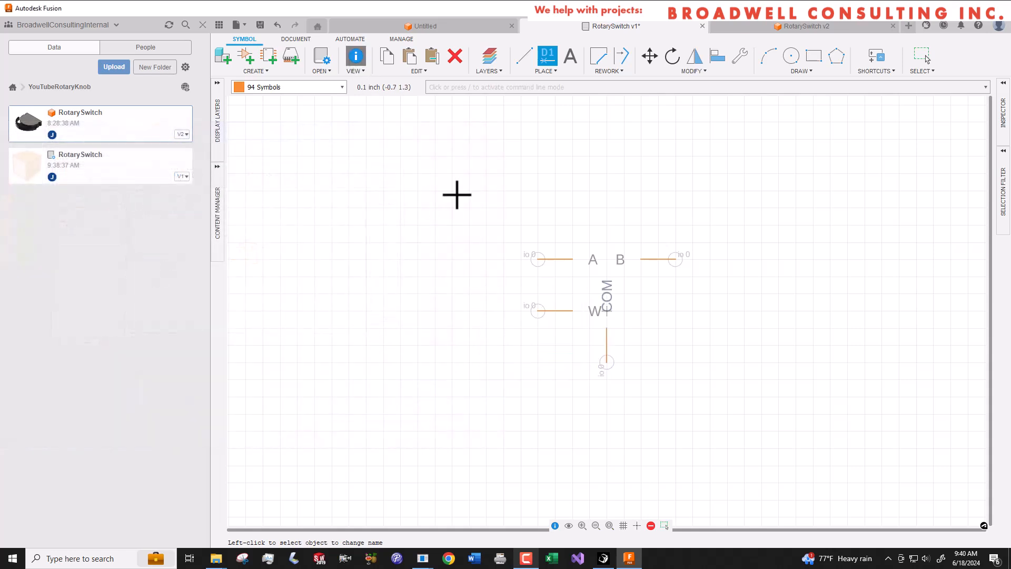
Turn off name visibility for pins A and W in their Properties dialogs
double_click(537, 258)
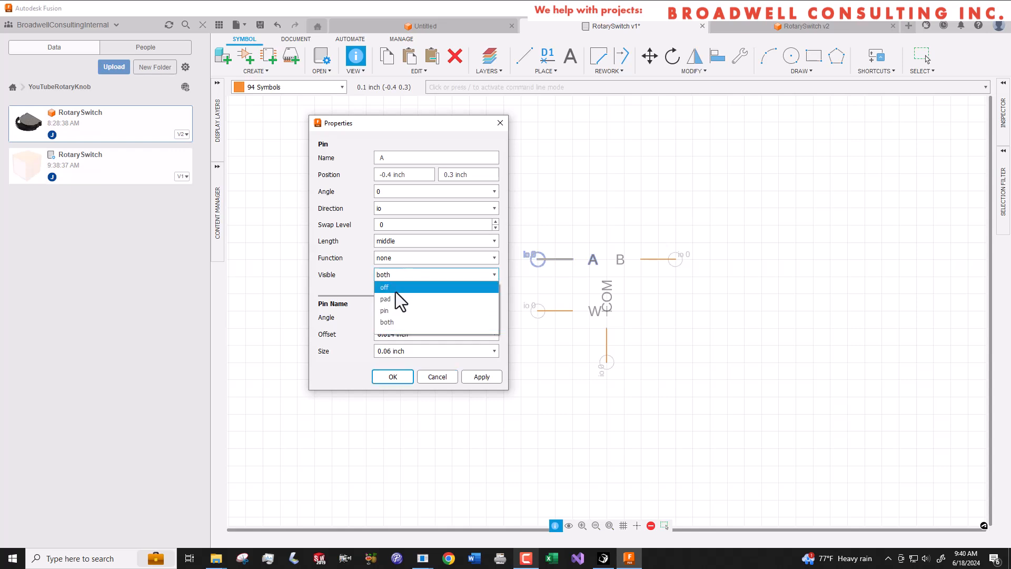
click(385, 287)
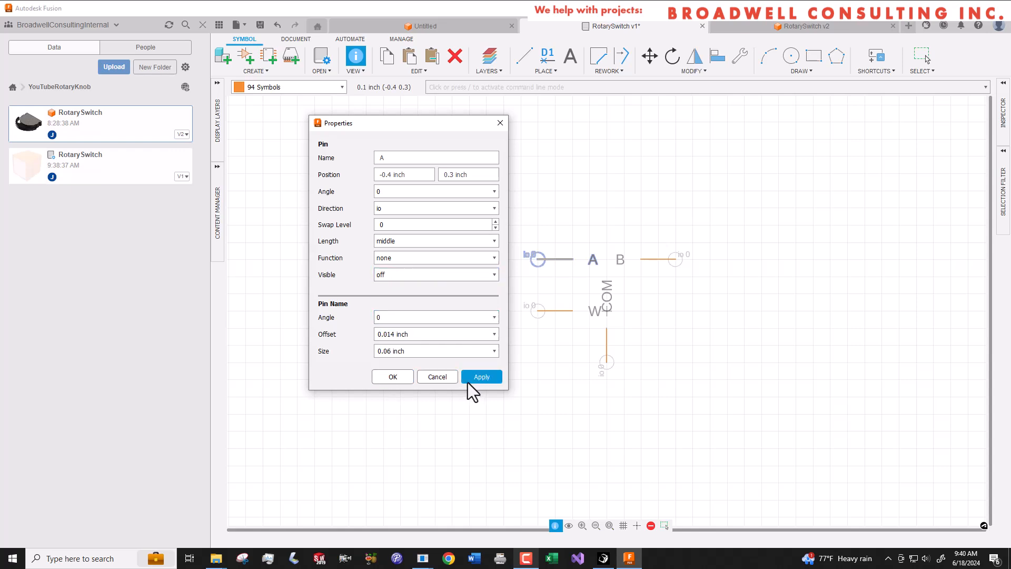
click(481, 376)
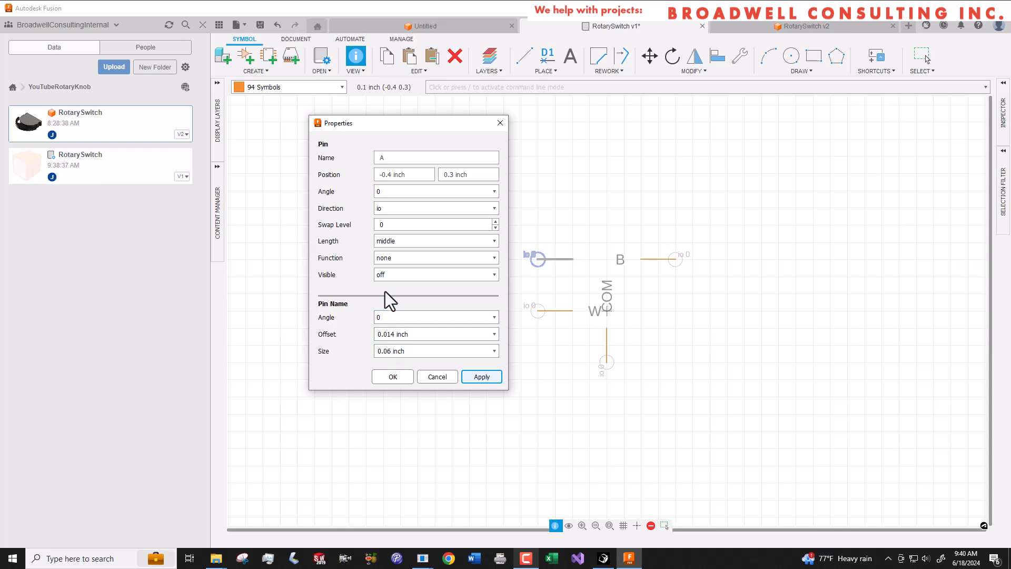
mouse_move(390, 265)
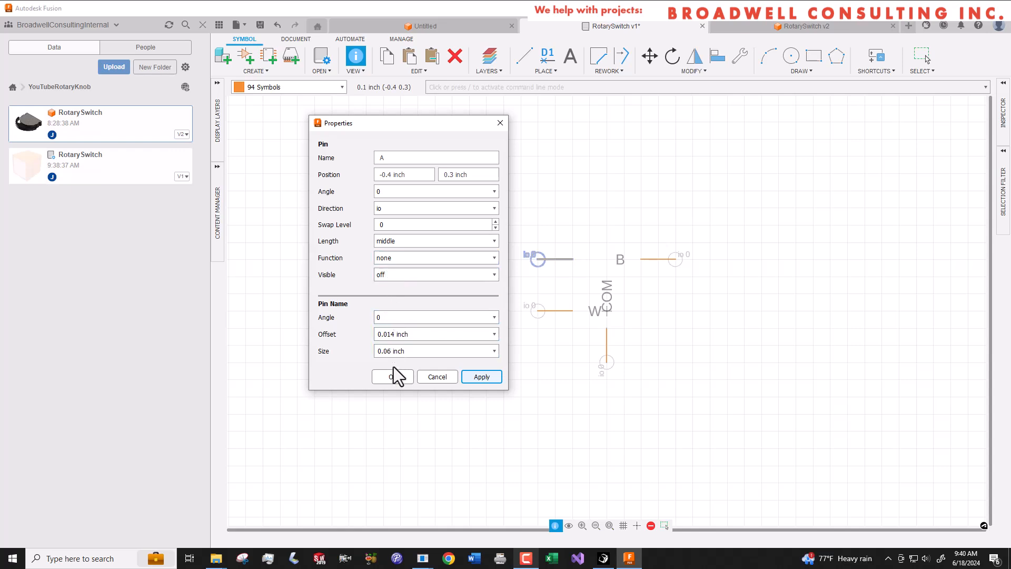
click(391, 377)
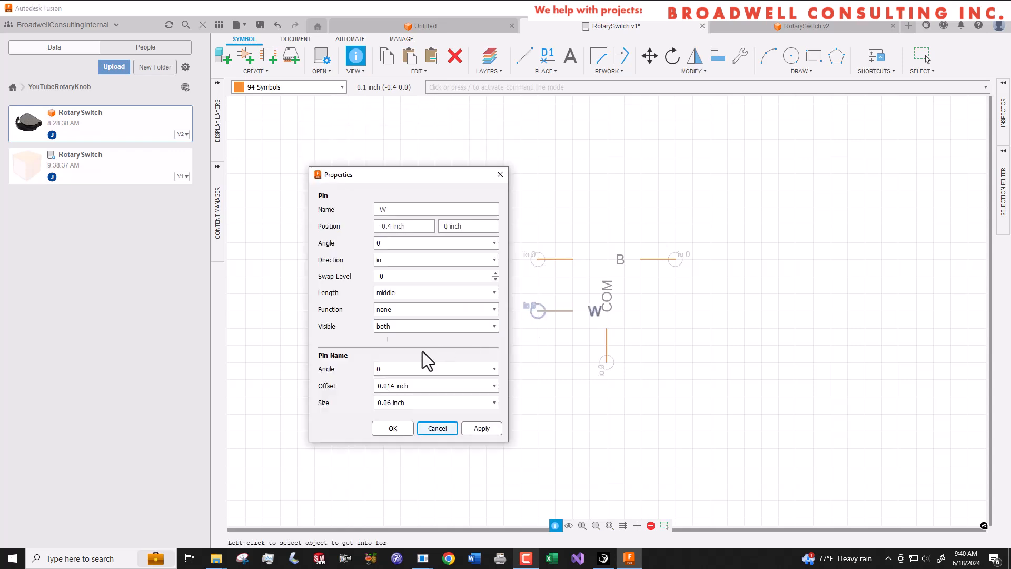
click(392, 428)
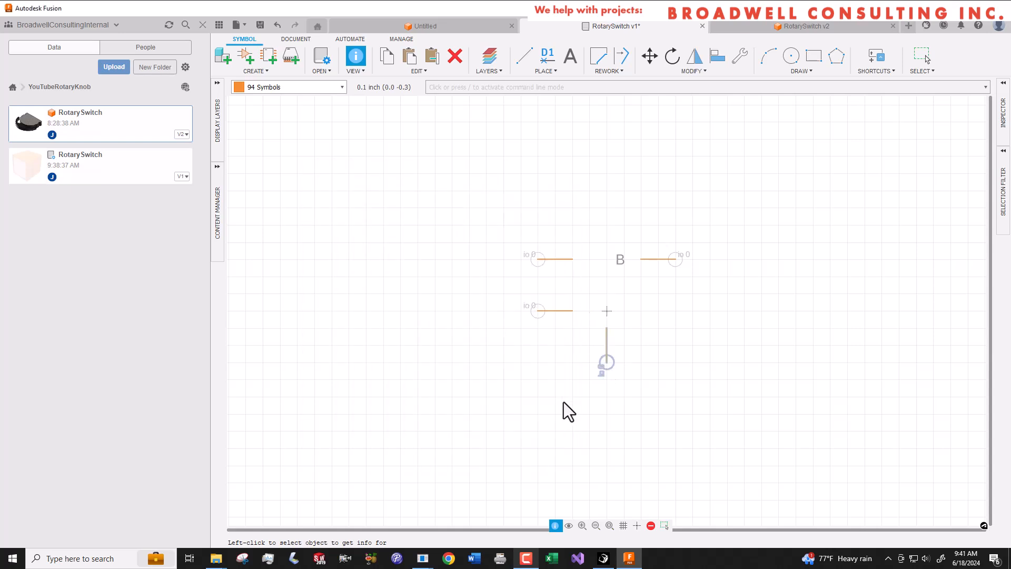
click(523, 56)
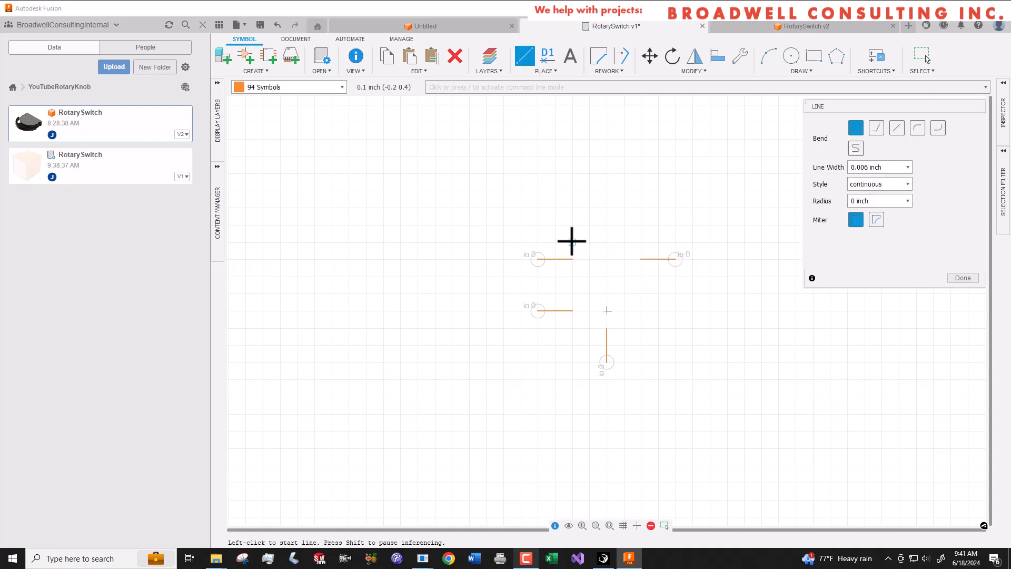
Draw the rectangular outline, internal leads and the diagonal switch lever with lines
click(571, 242)
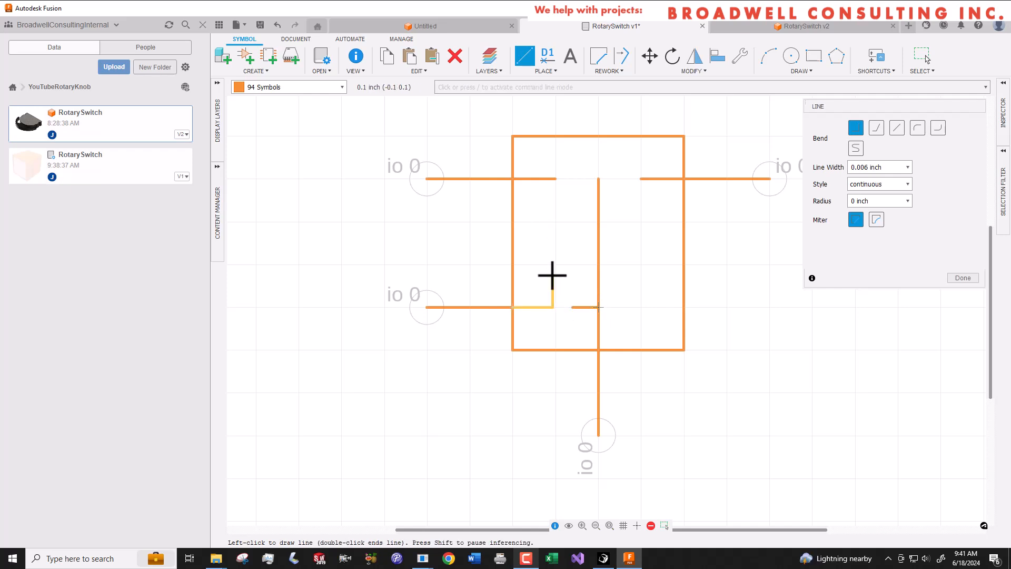
mouse_move(548, 284)
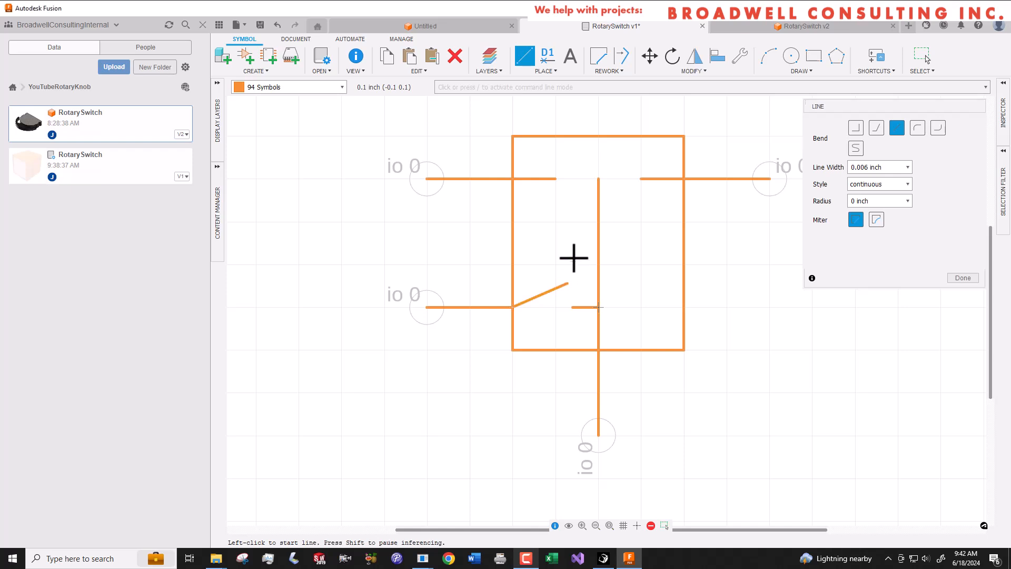
click(649, 57)
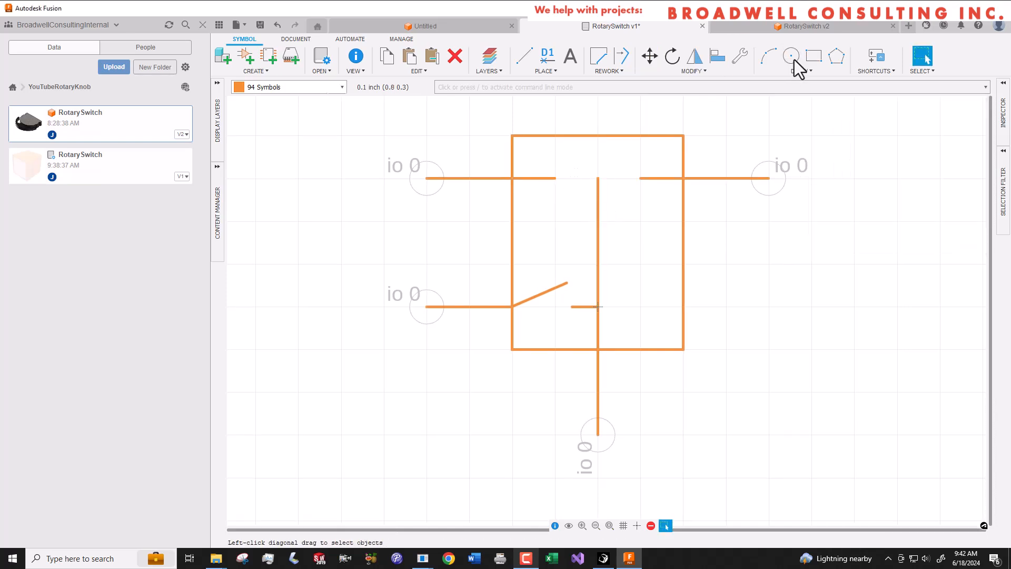
Draw circles at the top contacts and the switch pivot
click(791, 56)
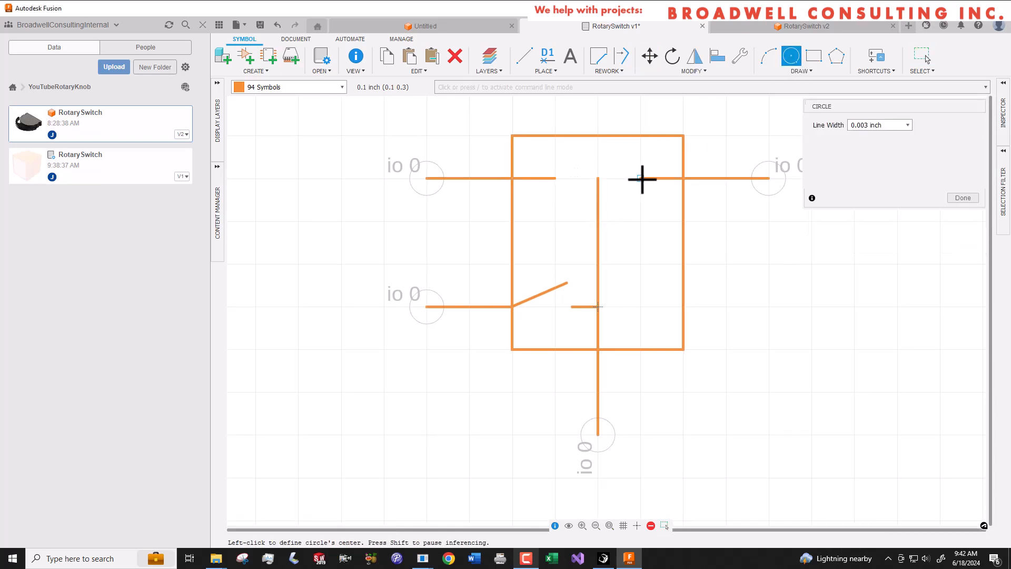
click(641, 179)
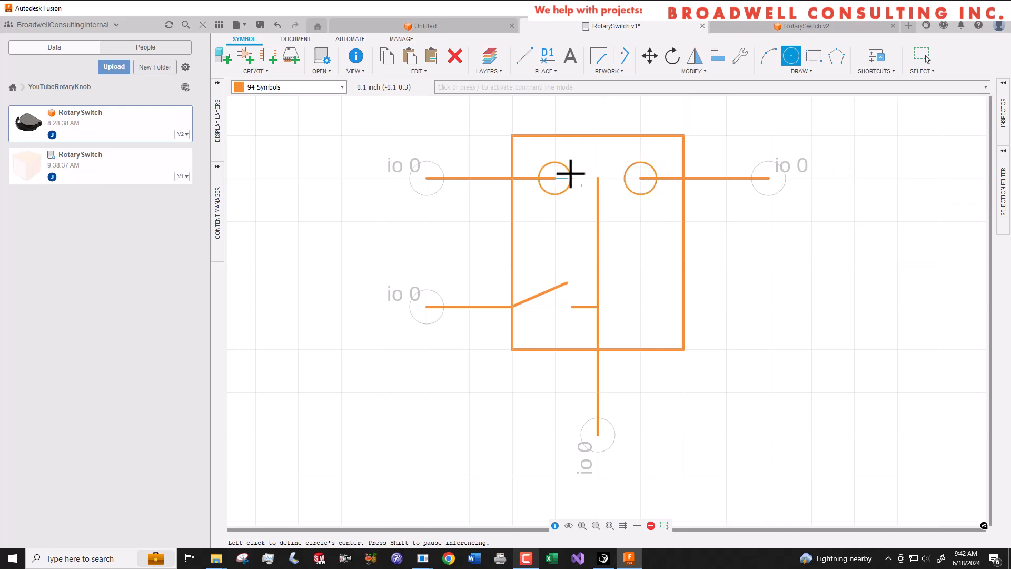
click(570, 174)
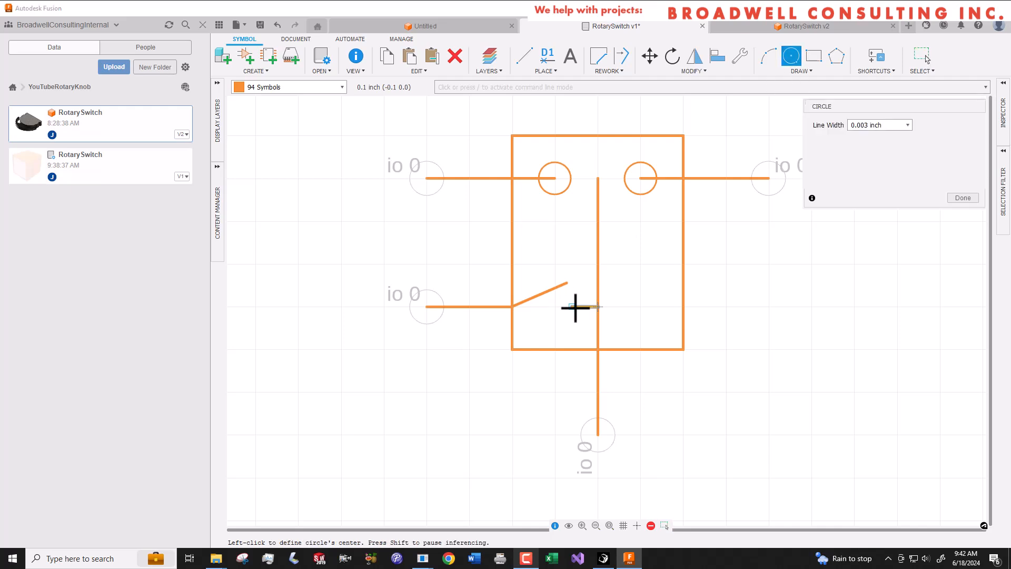
click(572, 307)
text(0)
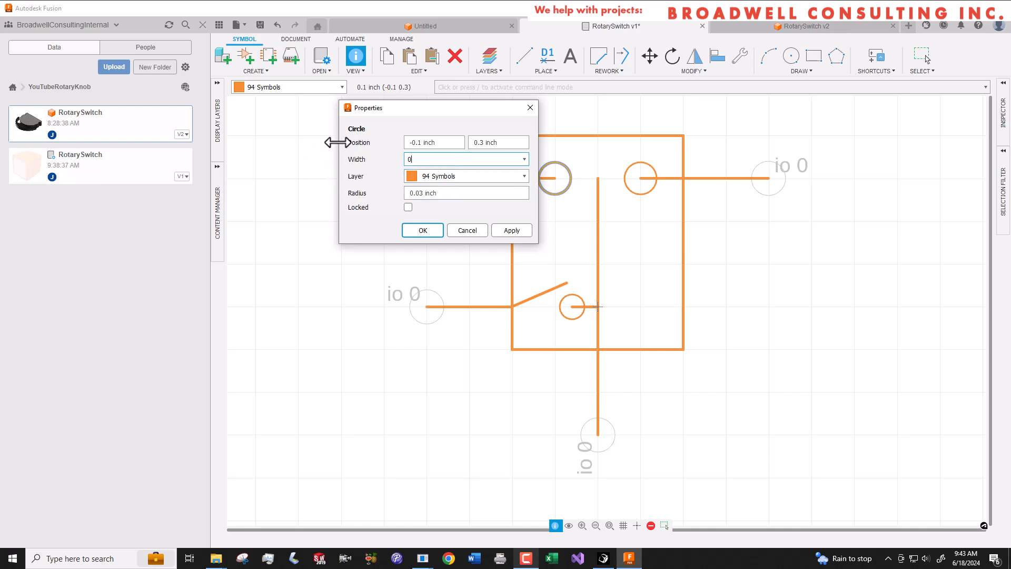
Set each circle's line width to 0 so they become filled dots
click(511, 230)
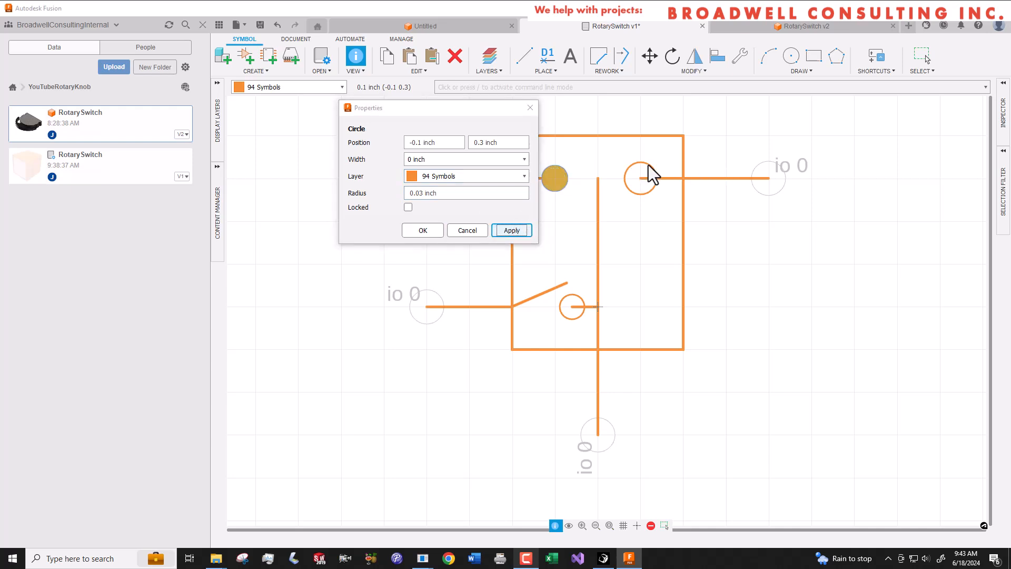
click(512, 230)
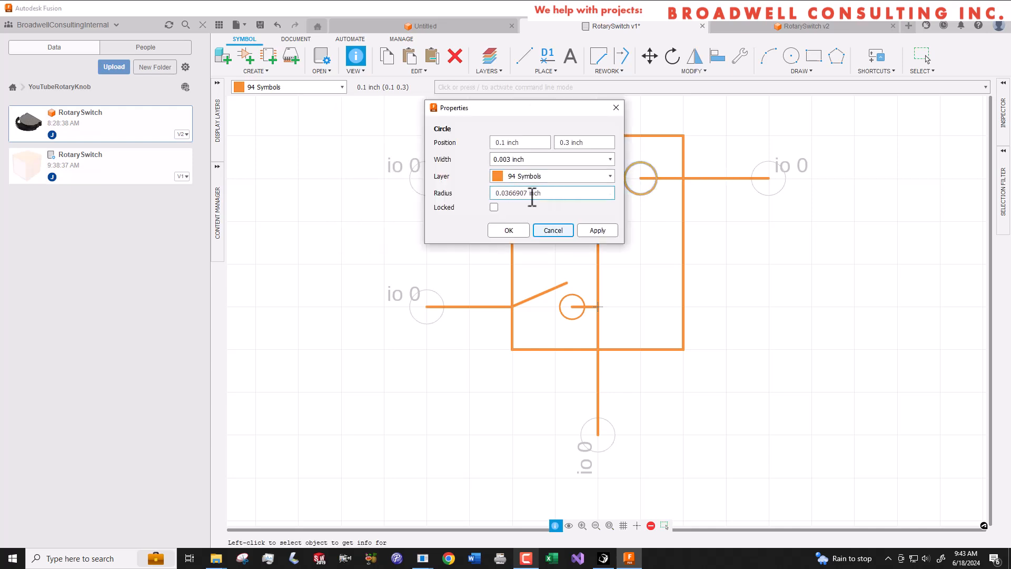
click(508, 230)
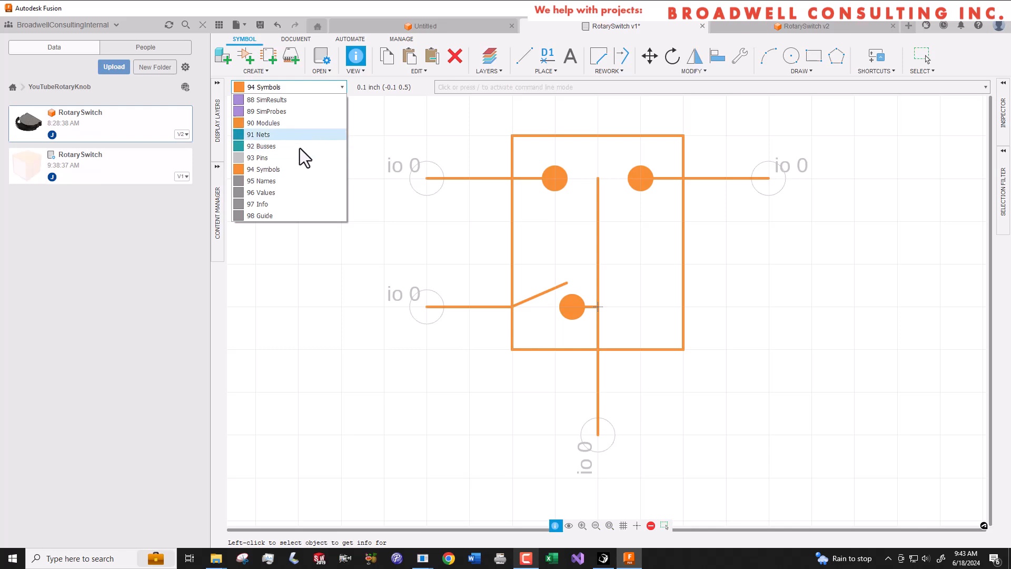
Add a >NAME text label above the box on the 95 Names layer
click(262, 181)
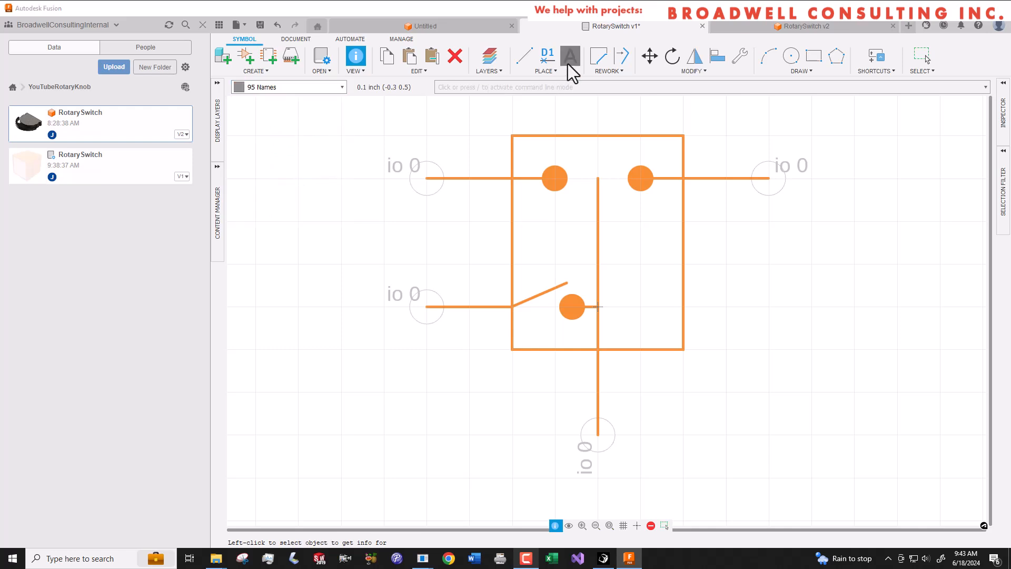
click(569, 55)
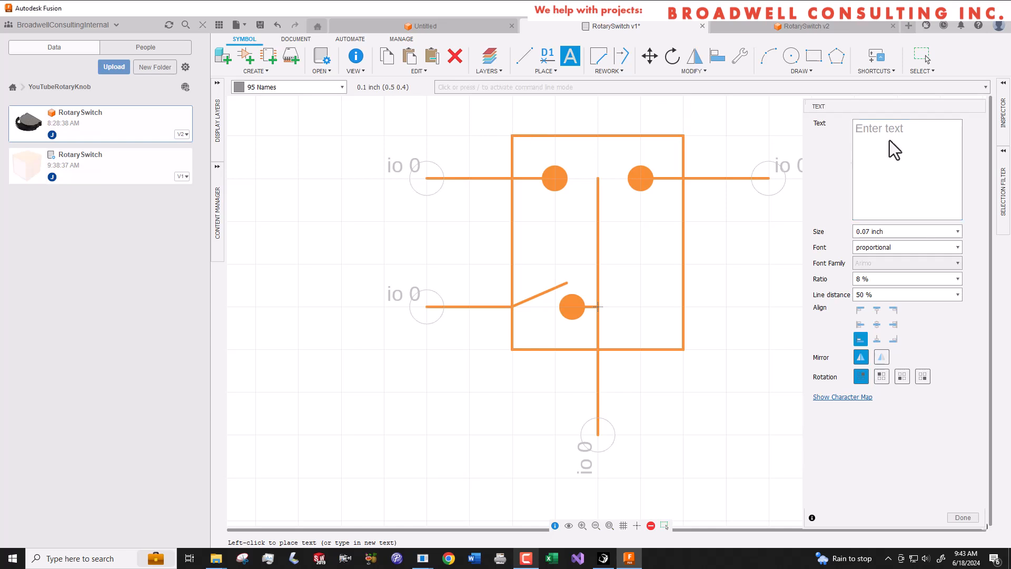
text(>N)
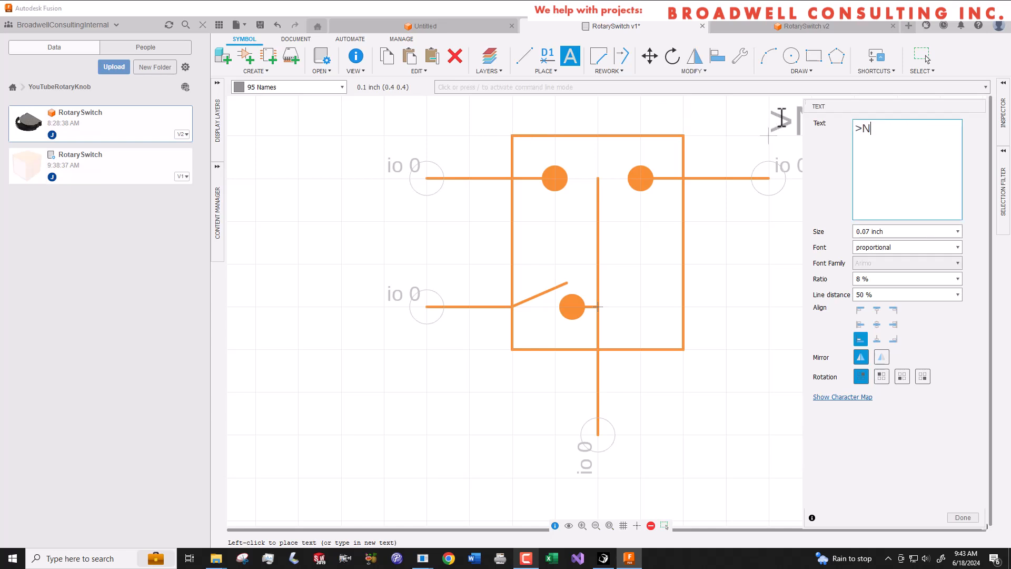
text(AME)
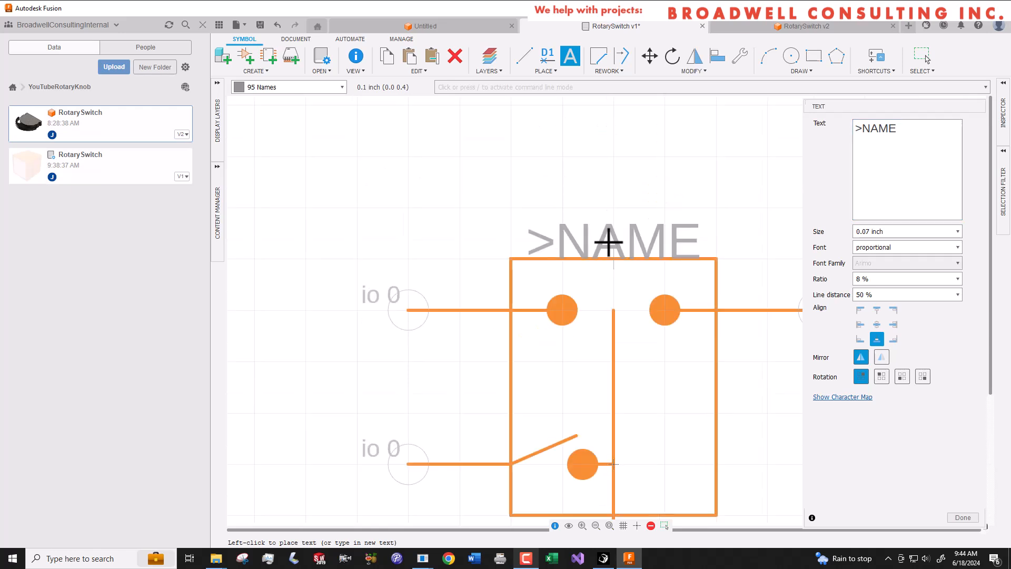
mouse_move(606, 244)
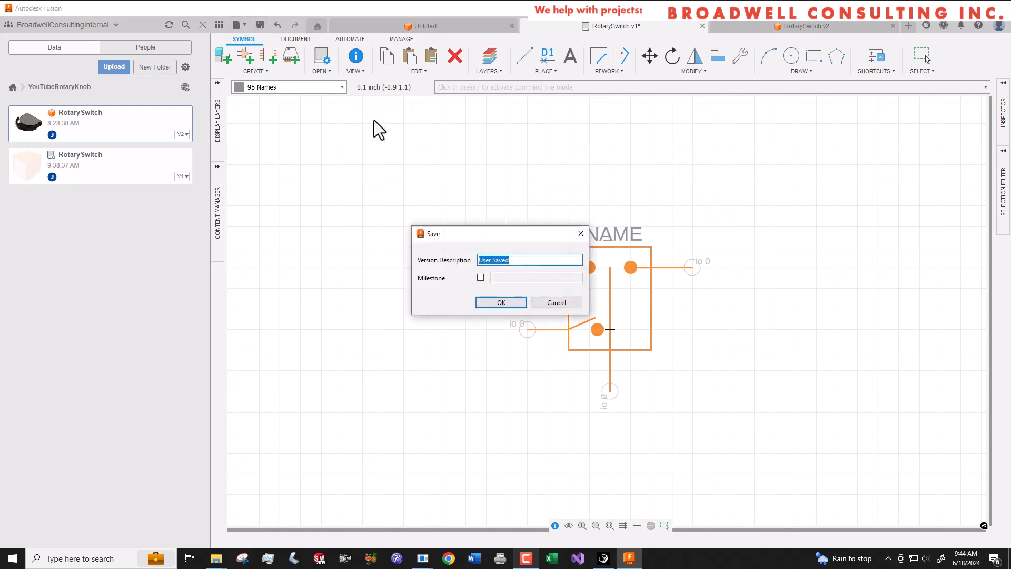
Confirm saving the RotarySwitch library, keeping the version description
click(501, 302)
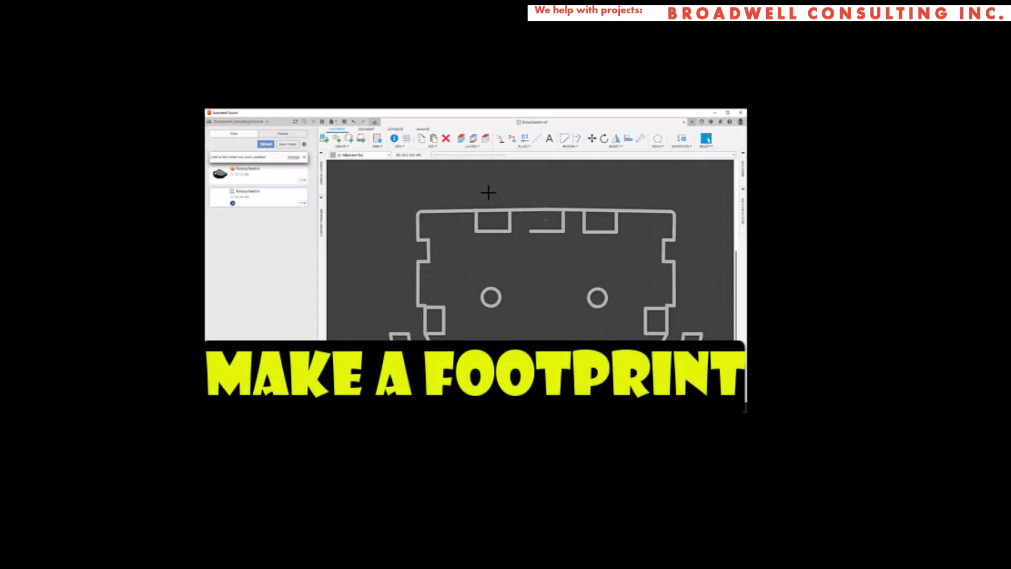
mouse_move(488, 189)
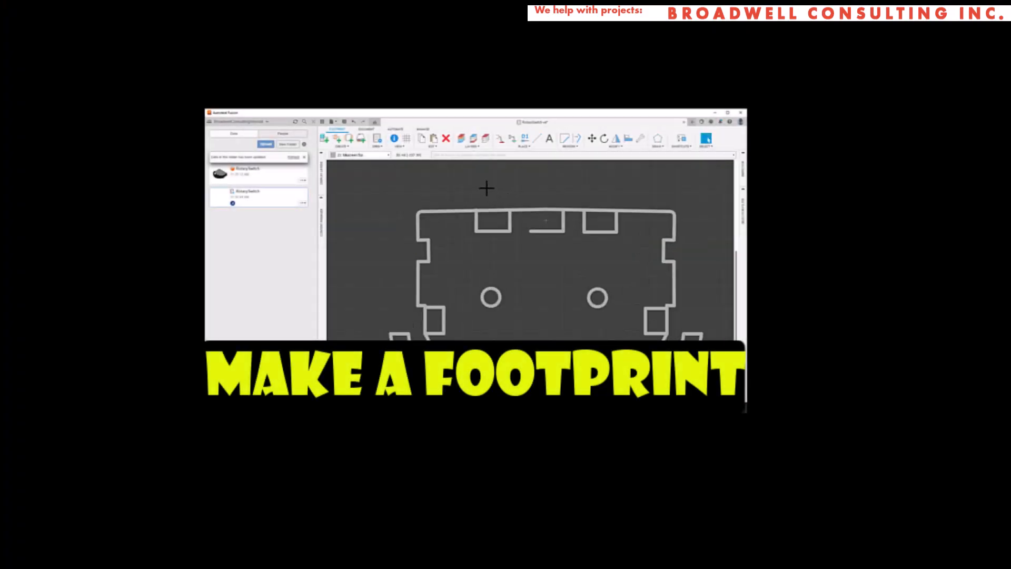
mouse_move(533, 158)
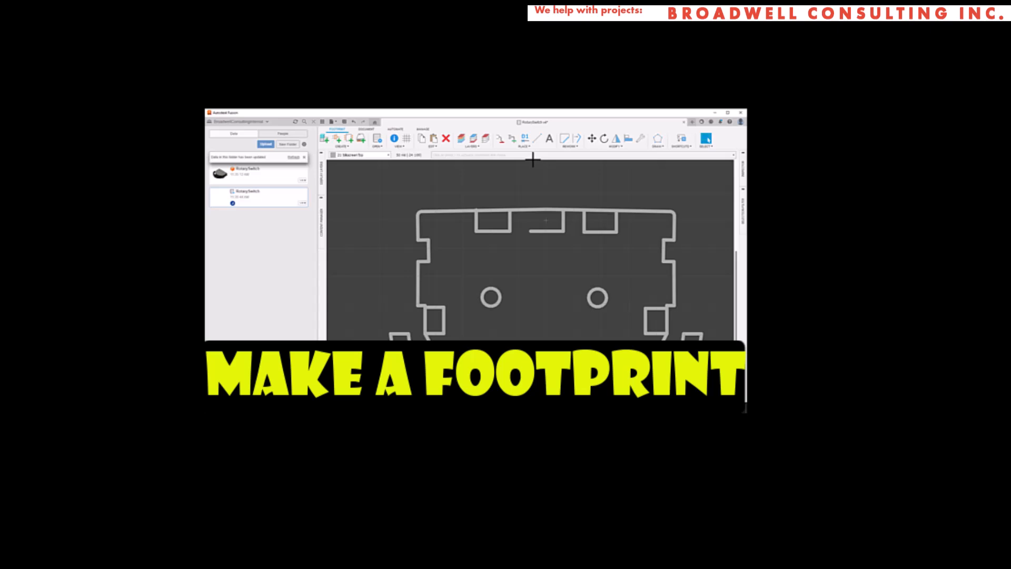
mouse_move(432, 154)
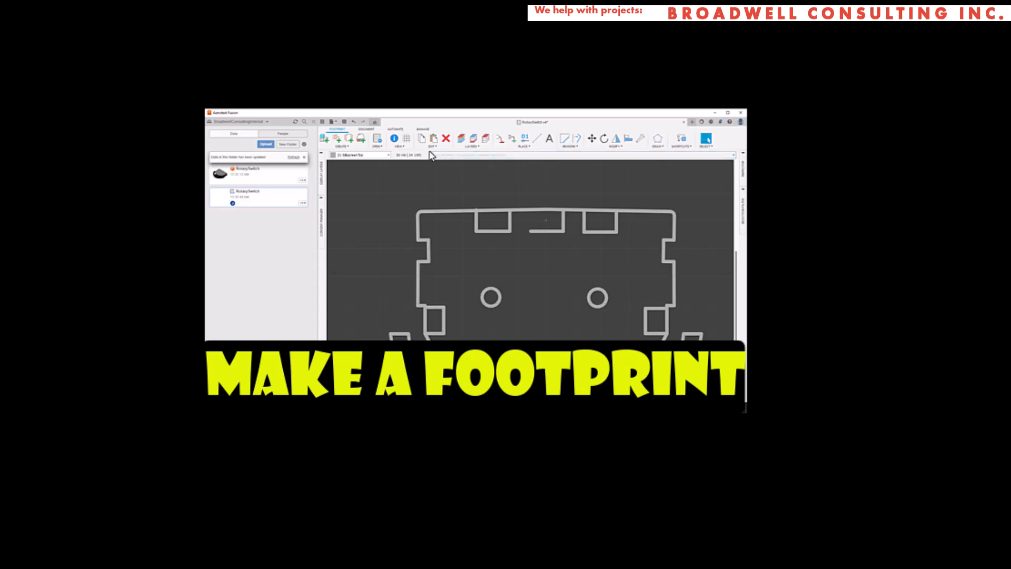